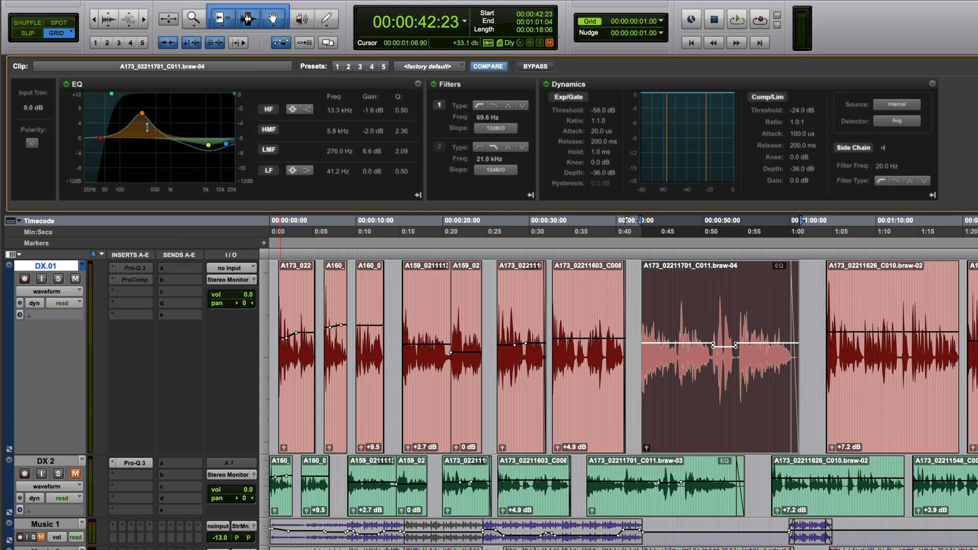
Move the low-mid EQ boost down to about 145 Hz at a gentler 3.1 dB
{"action": "left_click_drag", "start_coordinate": [145, 128], "coordinate": [132, 123]}
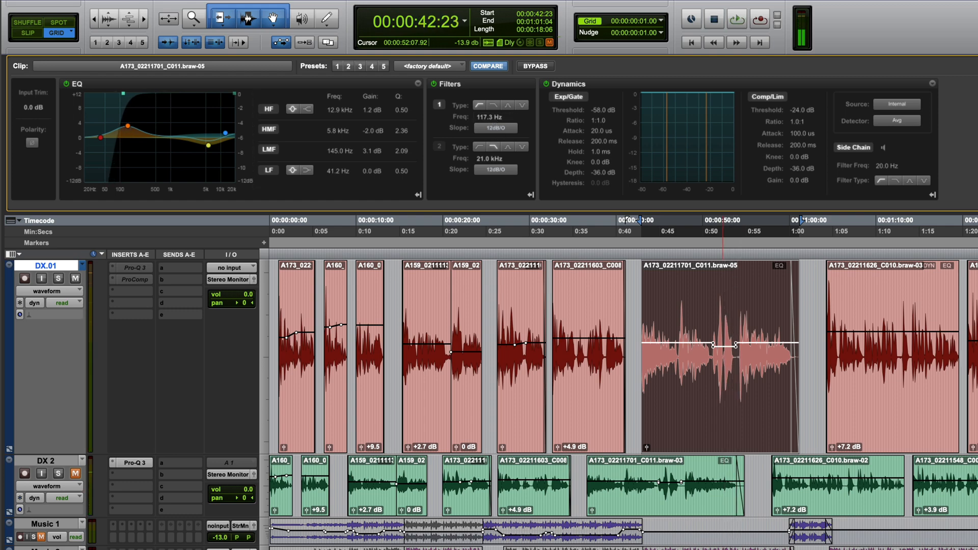
{"action": "key", "text": "alt+6"}
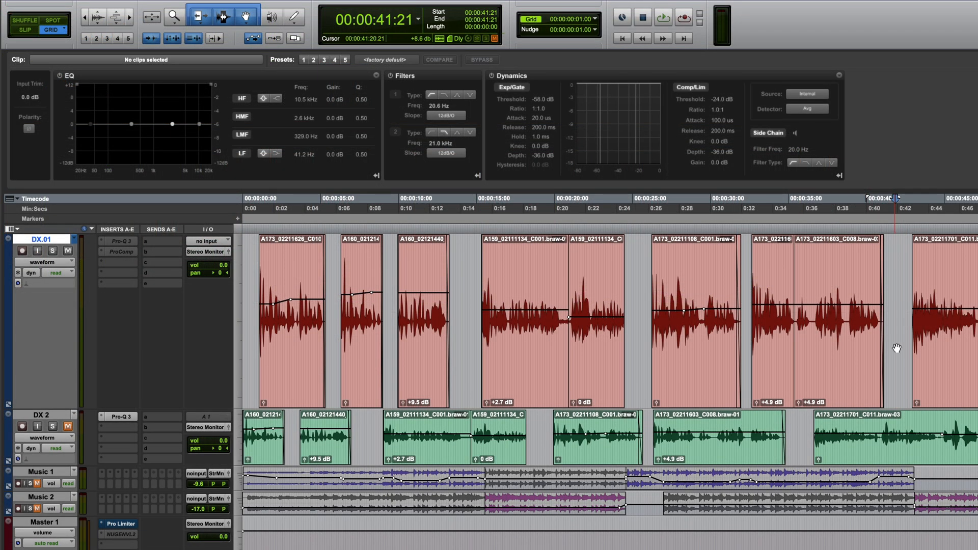
Select the C008 clip and switch Filter 1 to a low-cut shape in its Clip Effects
{"action": "left_click", "coordinate": [835, 318]}
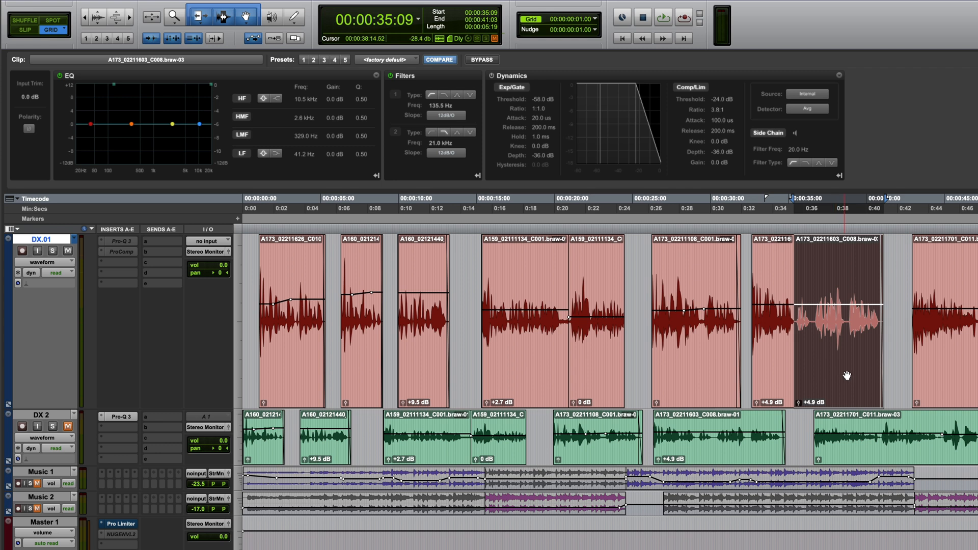
{"action": "left_click", "coordinate": [663, 17]}
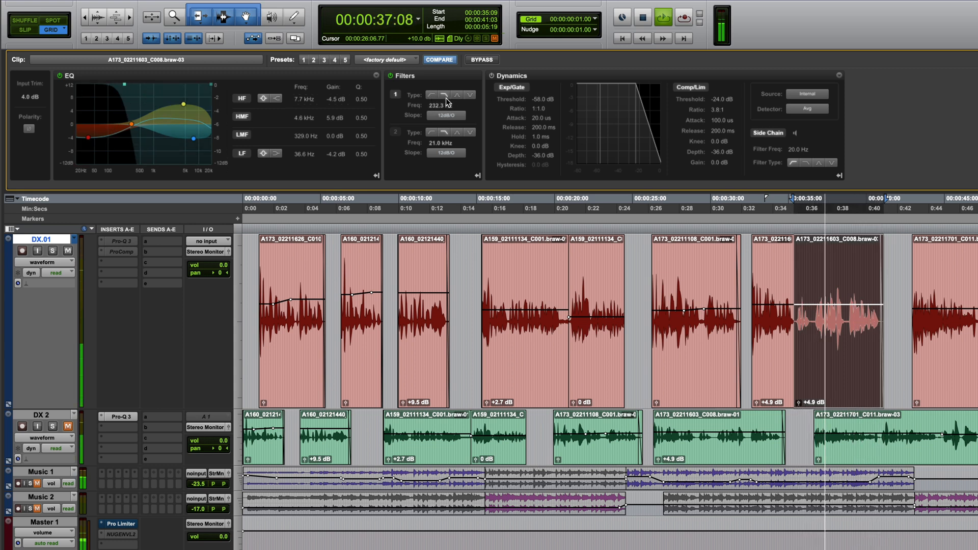
{"action": "left_click", "coordinate": [457, 94]}
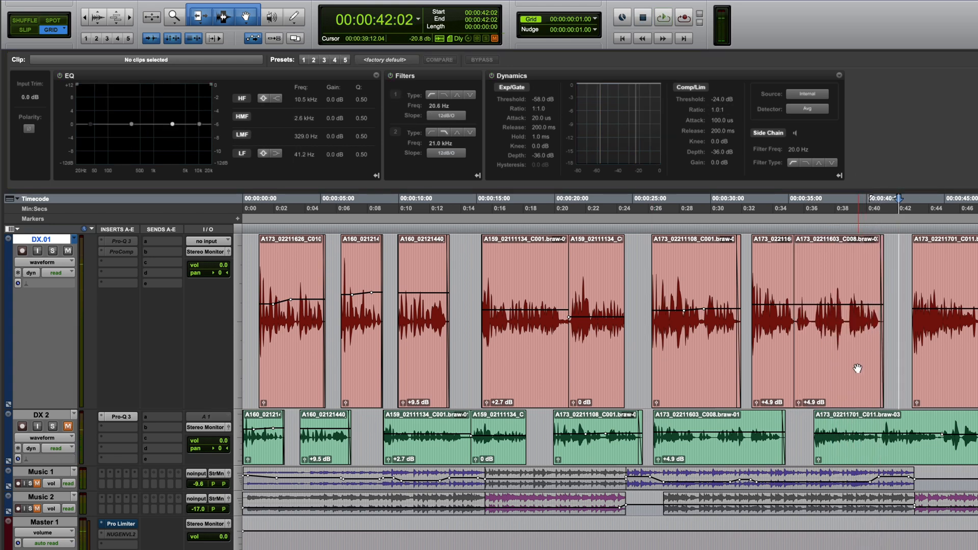
View the Pro-Q 3 equaliser curve on the DX 2 track, then close its window
{"action": "left_click", "coordinate": [119, 417]}
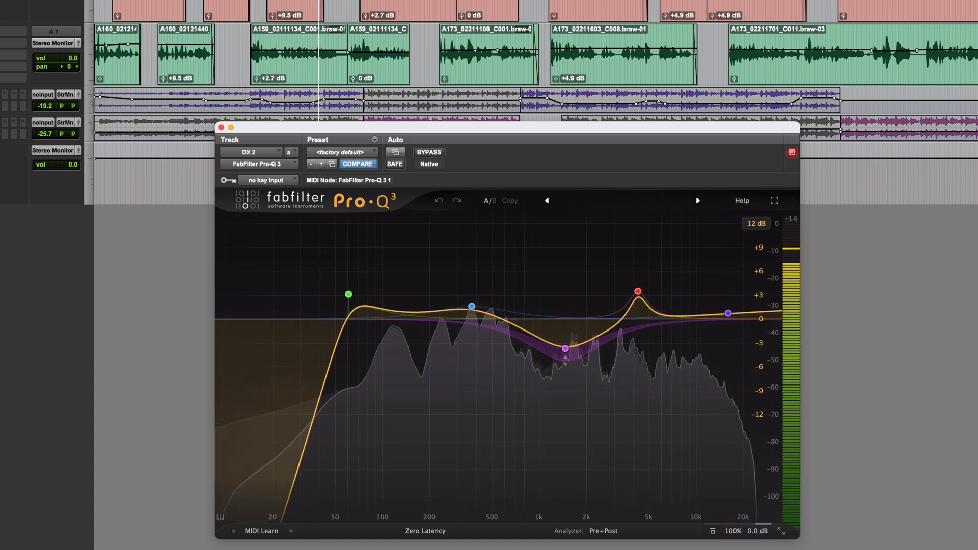
{"action": "left_click", "coordinate": [220, 128]}
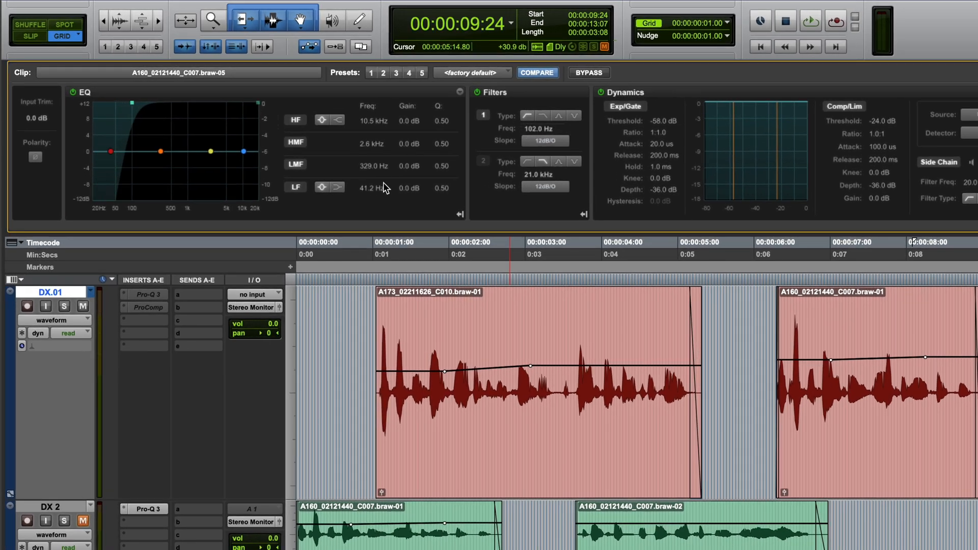
Raise the C007 clip's low-mid band gain to about +10.8 dB
{"action": "left_click_drag", "start_coordinate": [162, 151], "coordinate": [162, 123]}
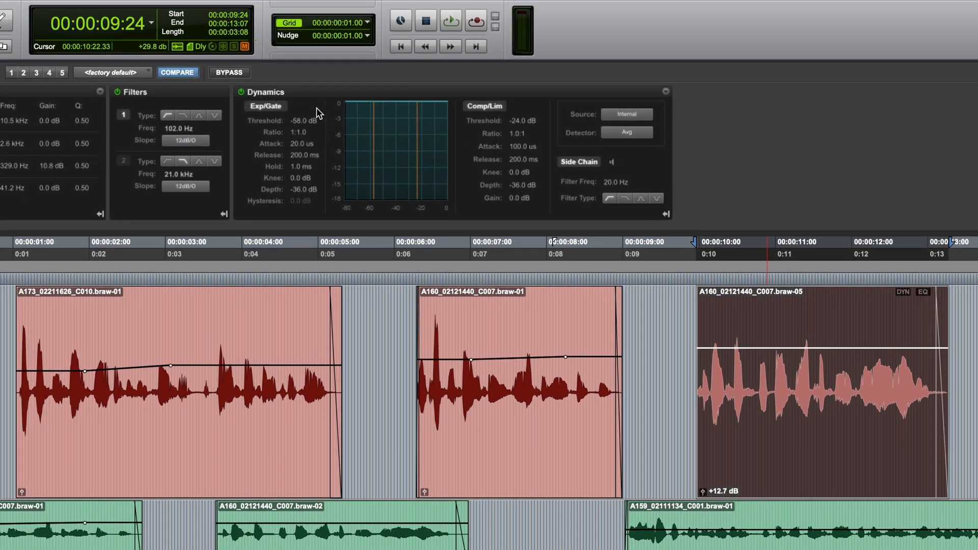
{"action": "mouse_move", "coordinate": [394, 137]}
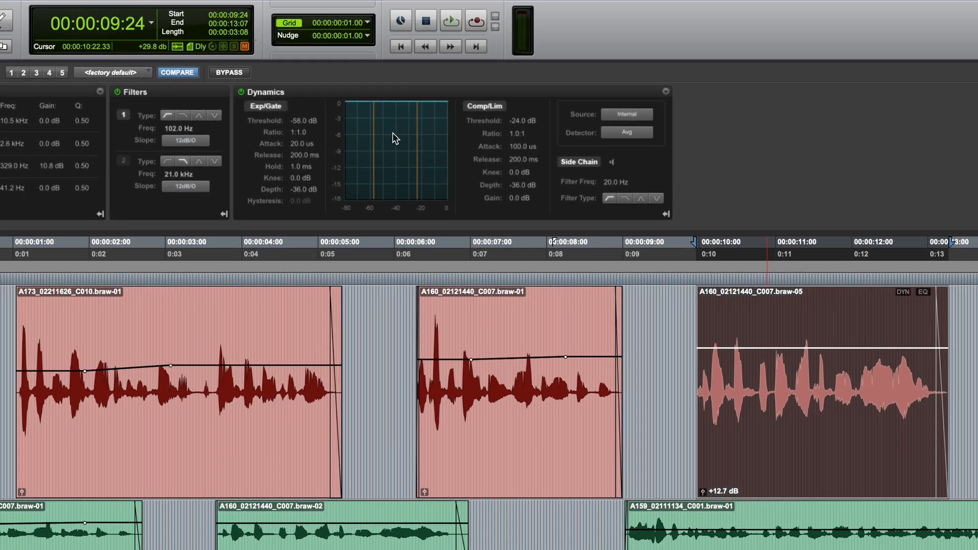
{"action": "mouse_move", "coordinate": [526, 136]}
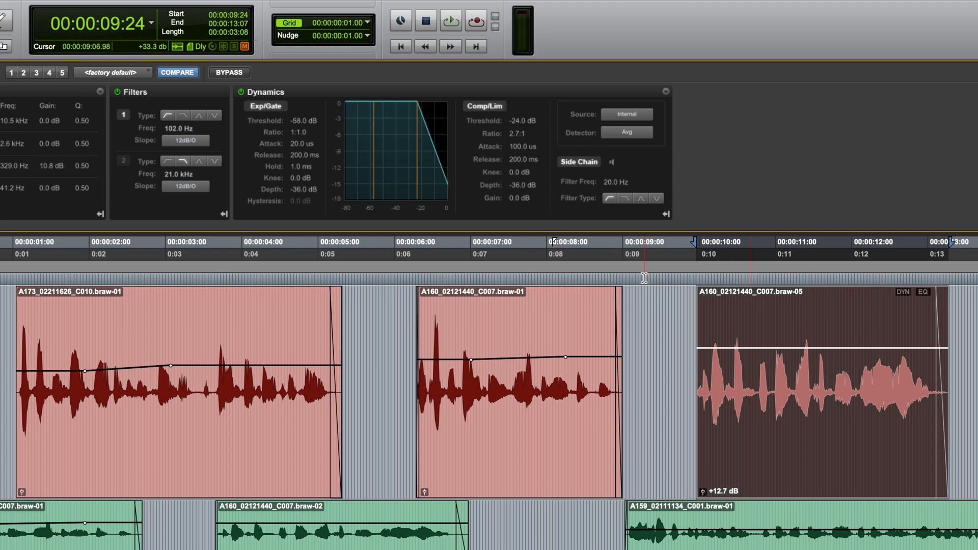
Select the A159 C001 braw-03 clip to show its Clip Effects settings
{"action": "left_click", "coordinate": [394, 20]}
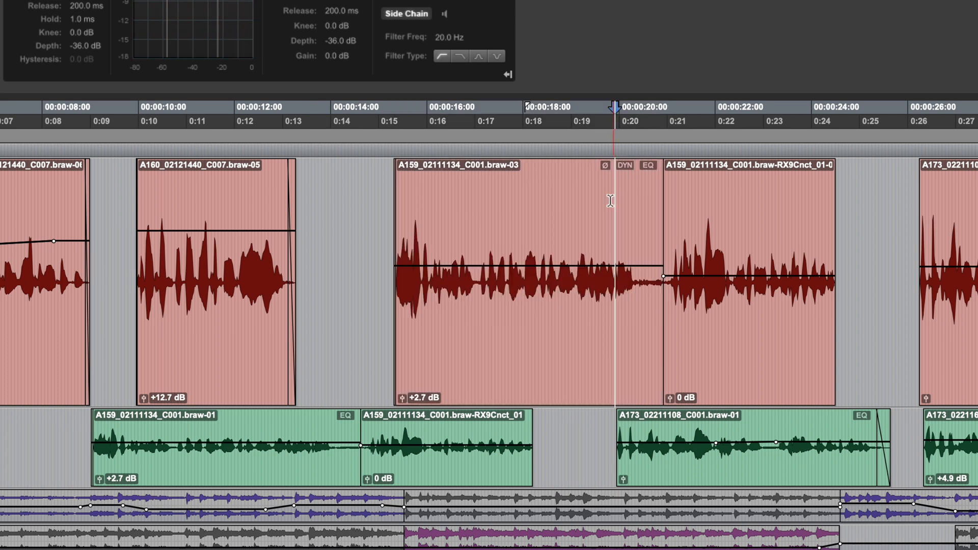
{"action": "left_click", "coordinate": [367, 107]}
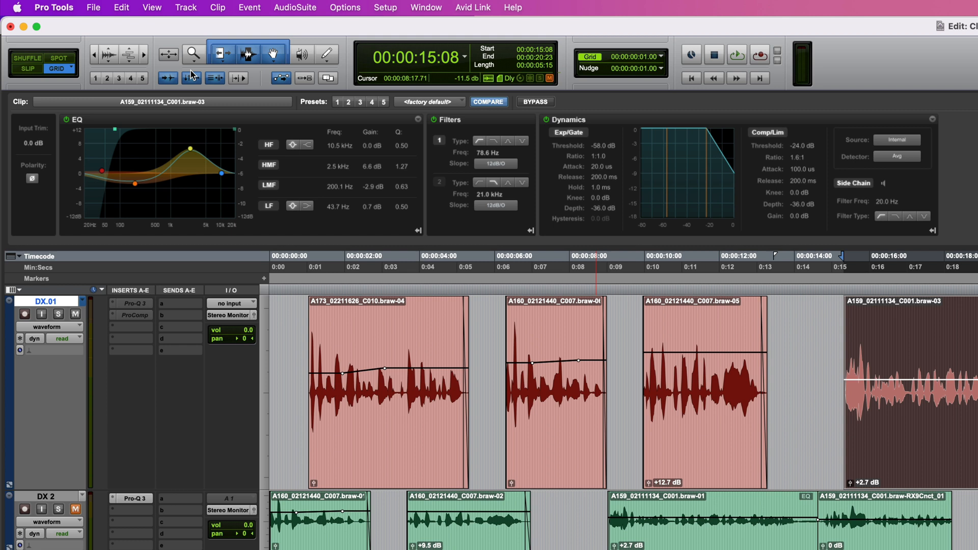
{"action": "left_click", "coordinate": [152, 7]}
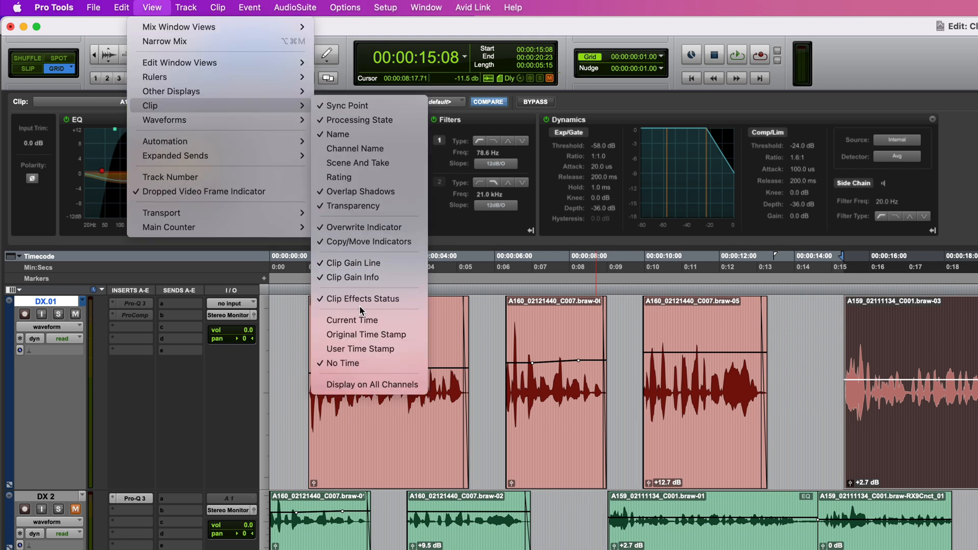
{"action": "mouse_move", "coordinate": [824, 355]}
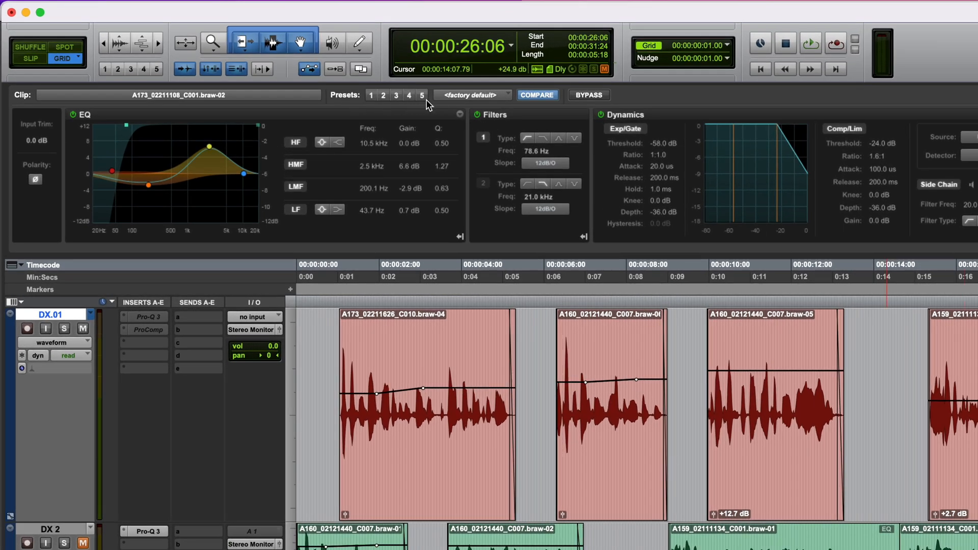
{"action": "mouse_move", "coordinate": [372, 100]}
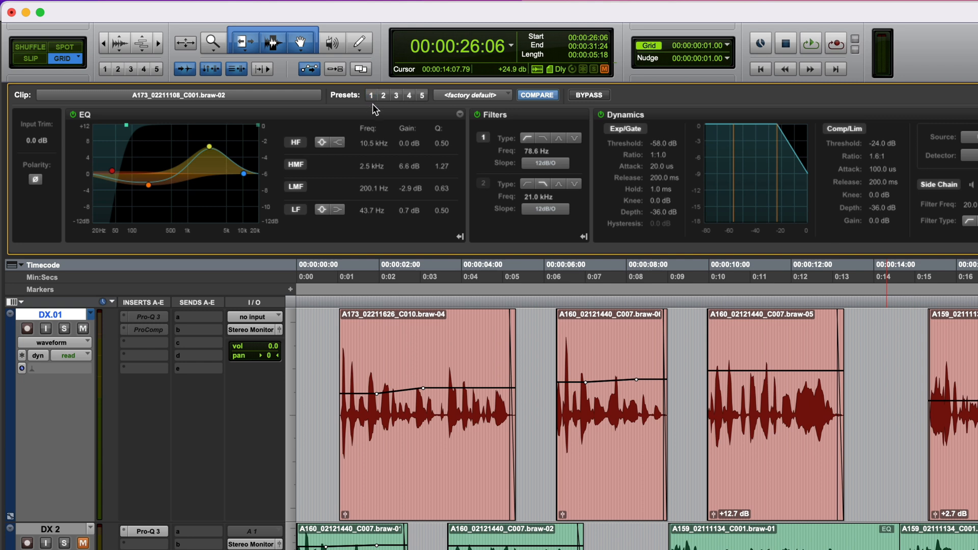
{"action": "mouse_move", "coordinate": [374, 107]}
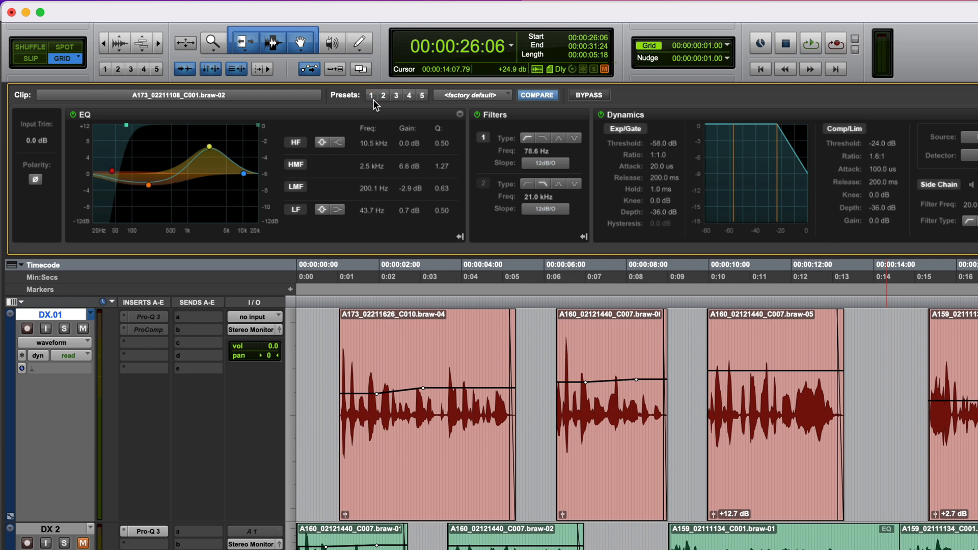
Recall Clip Effects preset 1 onto the C007 braw-05 clip
{"action": "left_click", "coordinate": [773, 411]}
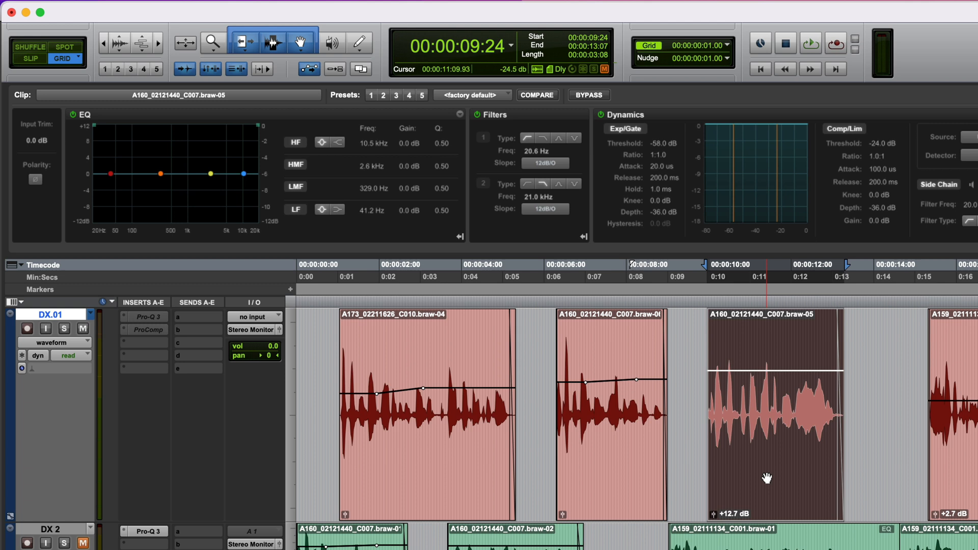
{"action": "left_click", "coordinate": [371, 95]}
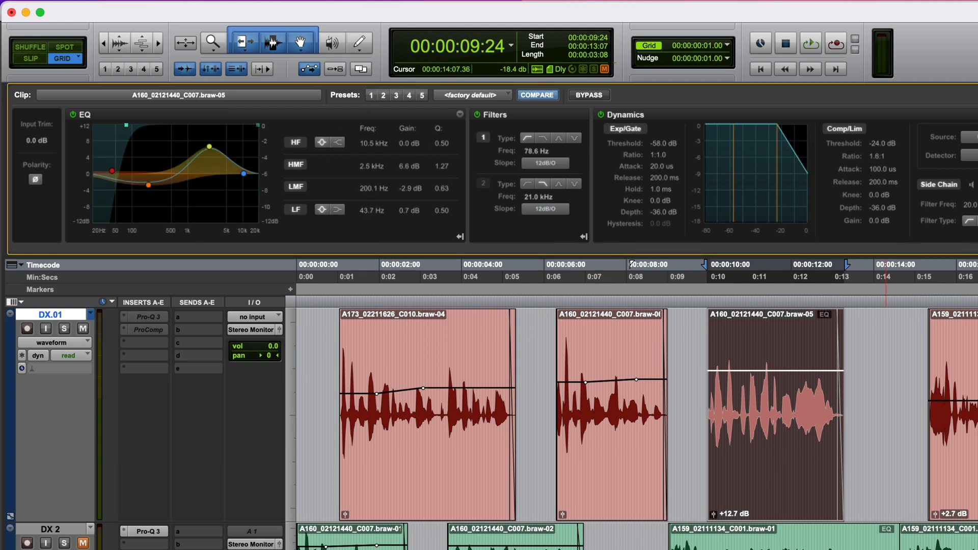
{"action": "mouse_move", "coordinate": [911, 477]}
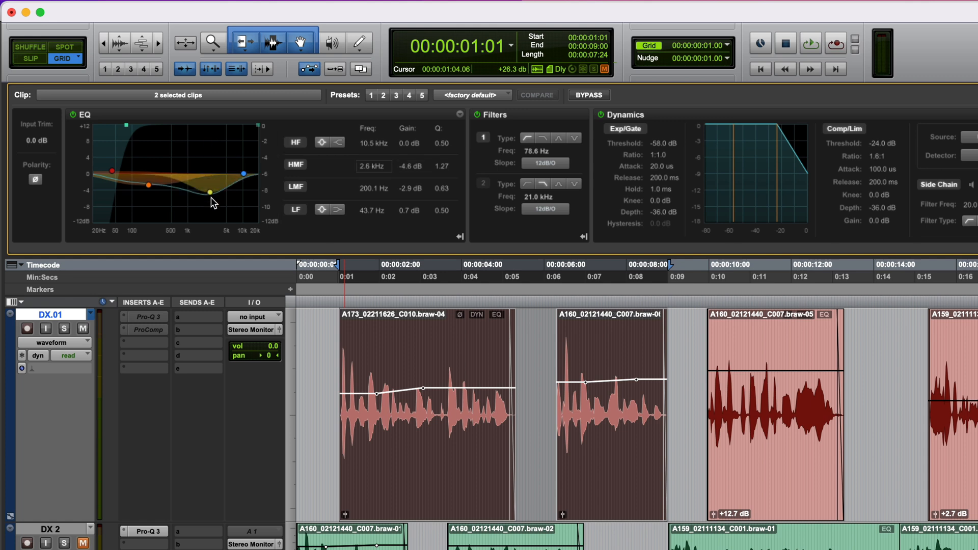
Cut the high-mid band at 2.5 kHz to -6.9 dB on both selected clips
{"action": "left_click_drag", "start_coordinate": [211, 192], "coordinate": [211, 203]}
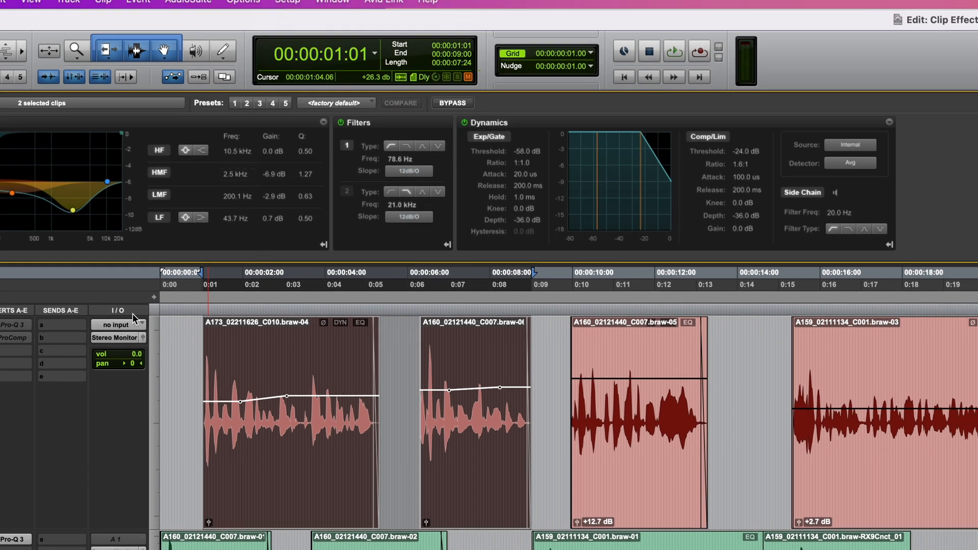
{"action": "left_click", "coordinate": [131, 9]}
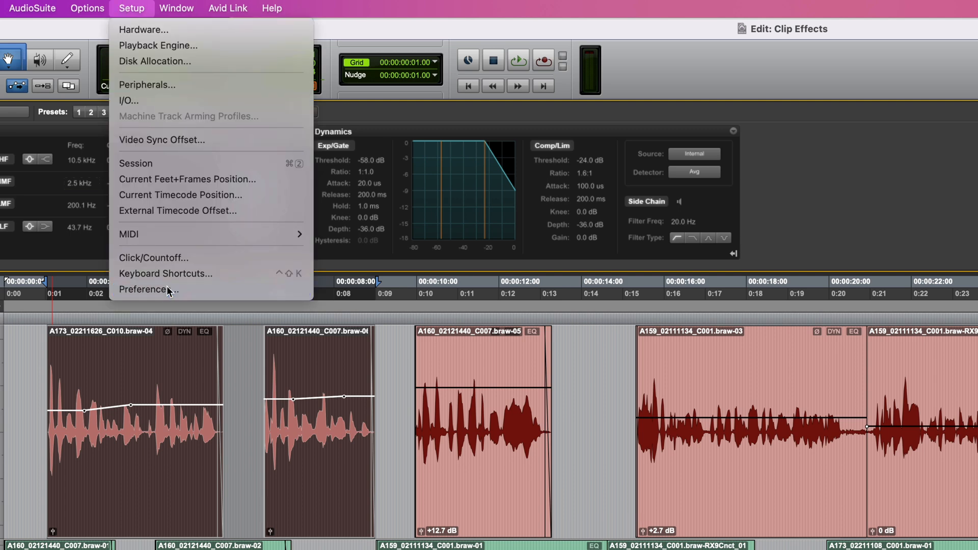
In Preferences Editing, set 1–5 Number Keys Control to Clip Effects Presets
{"action": "left_click", "coordinate": [148, 290]}
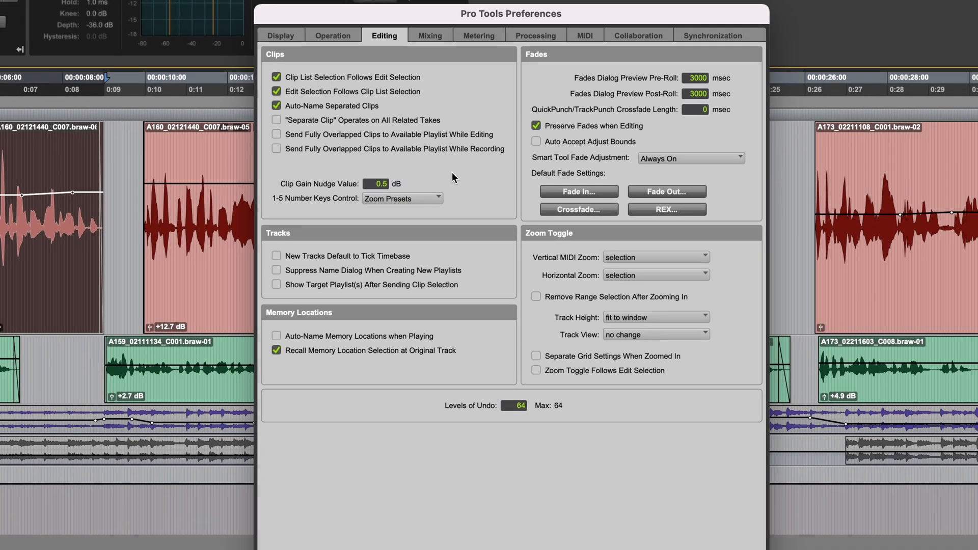
{"action": "left_click", "coordinate": [402, 198]}
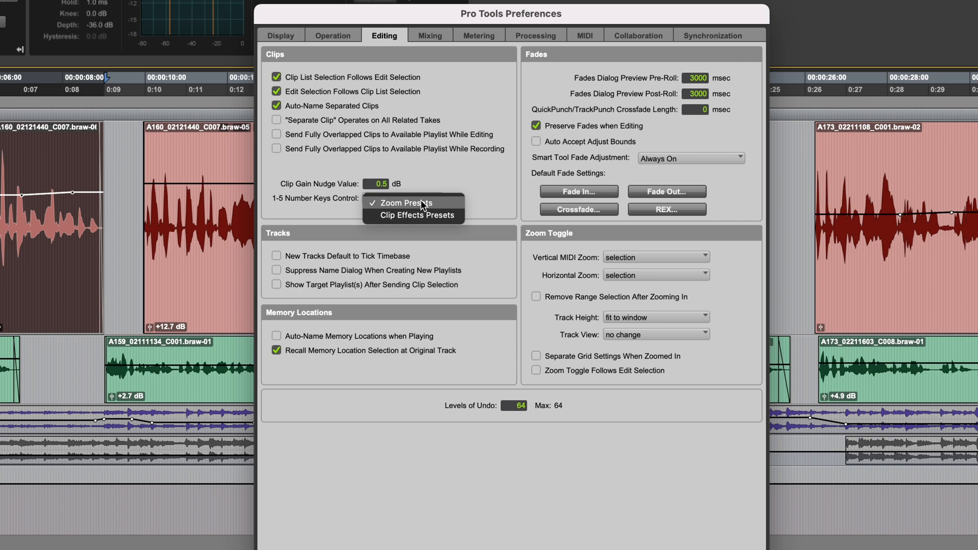
{"action": "mouse_move", "coordinate": [459, 207]}
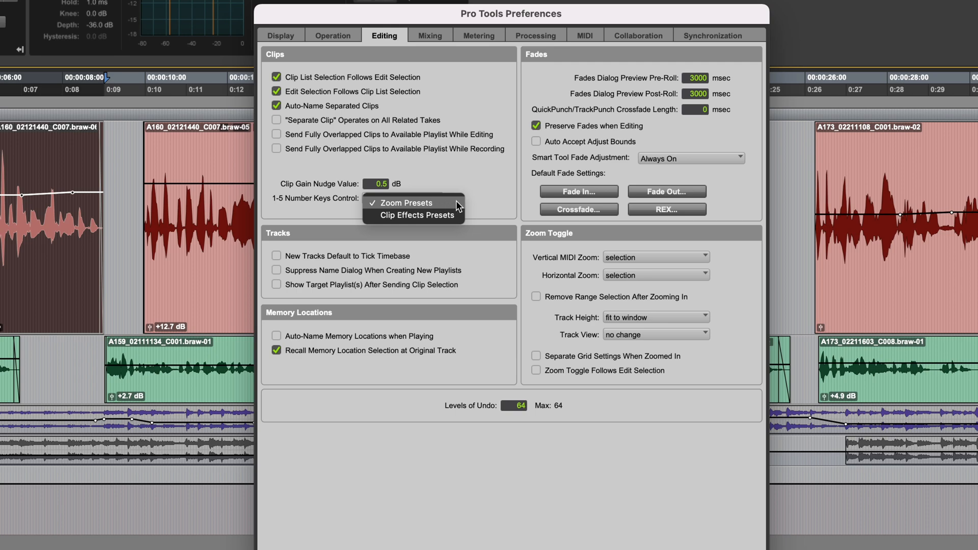
{"action": "mouse_move", "coordinate": [414, 215]}
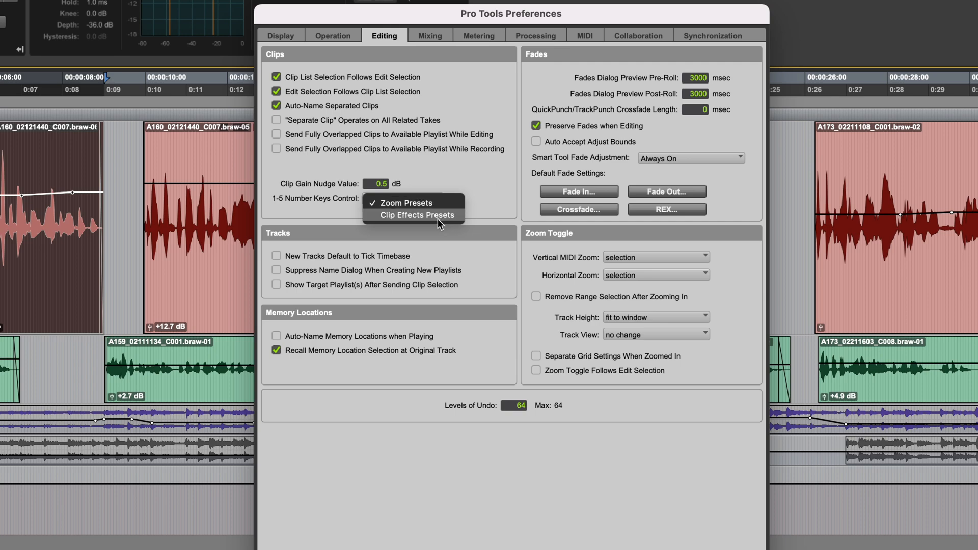